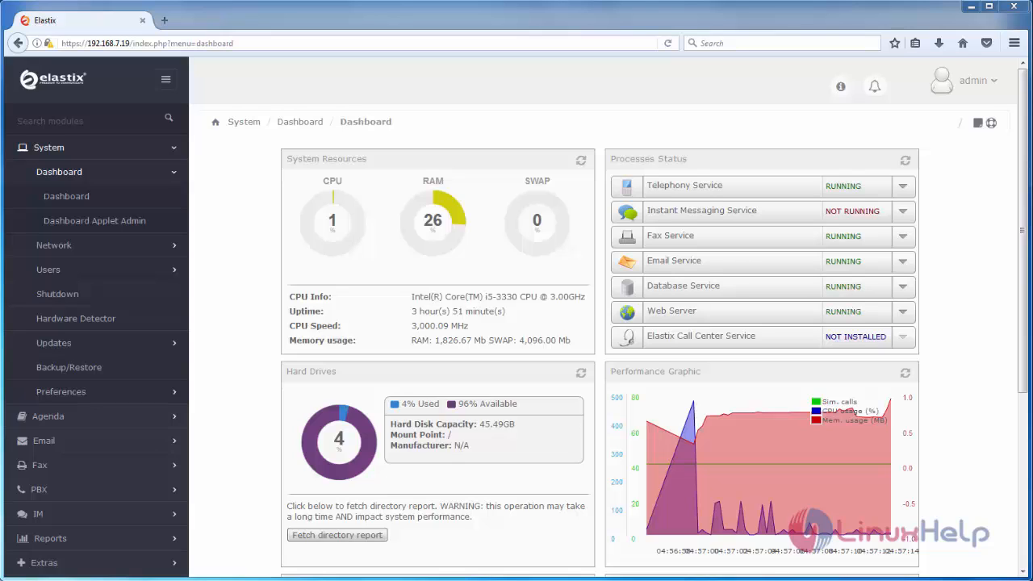
mouse_move(226, 200)
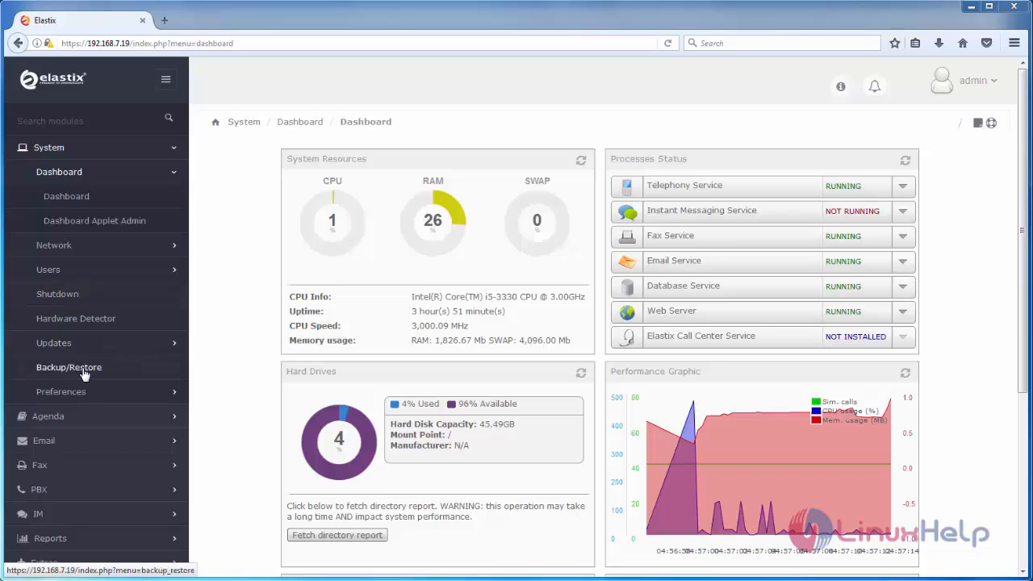
Step: Go to Backup/Restore under System in the sidebar
left_click(68, 367)
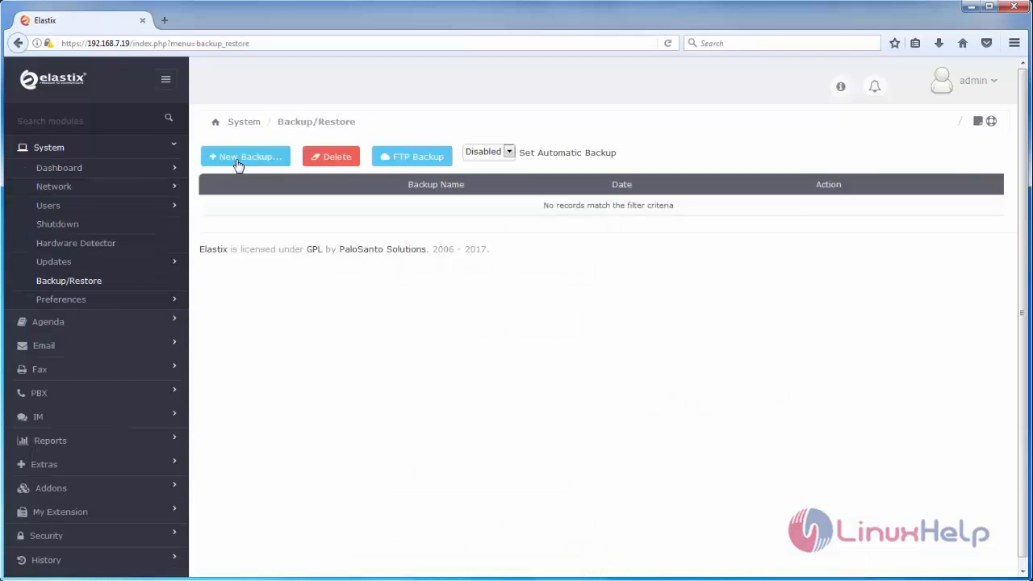
Step: Start a new backup and toggle Select All options on then off
left_click(245, 155)
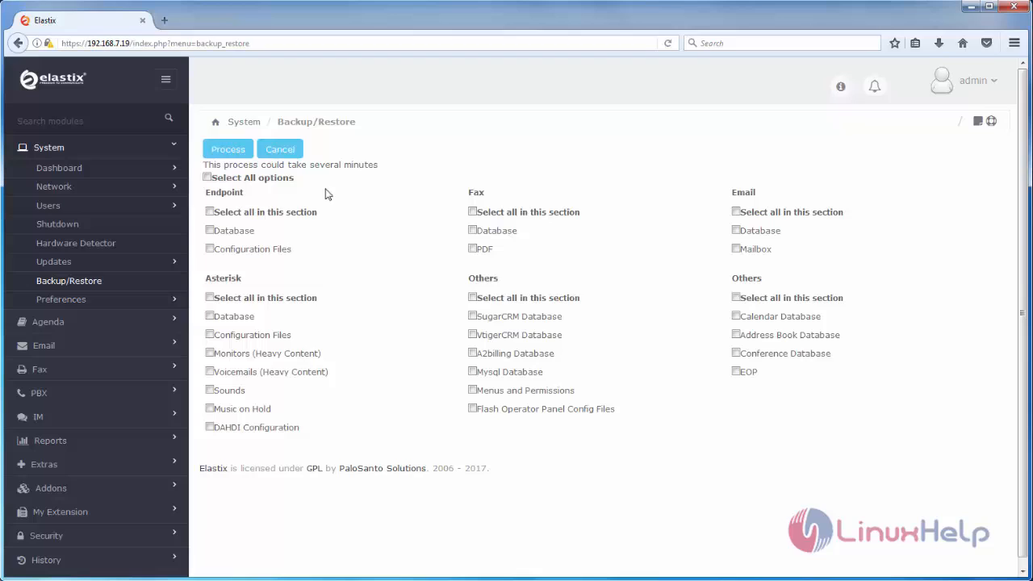
mouse_move(209, 185)
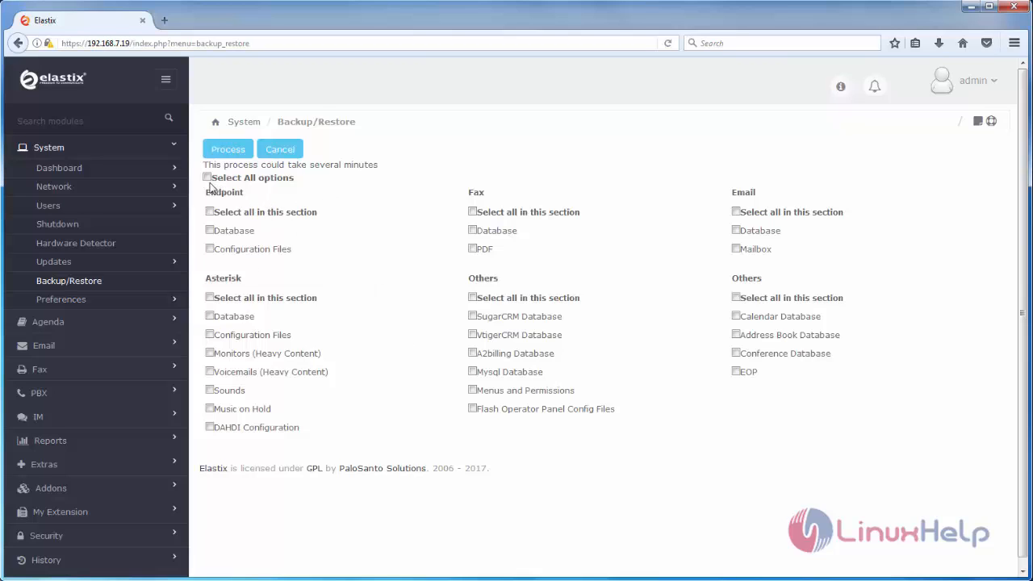
left_click(207, 178)
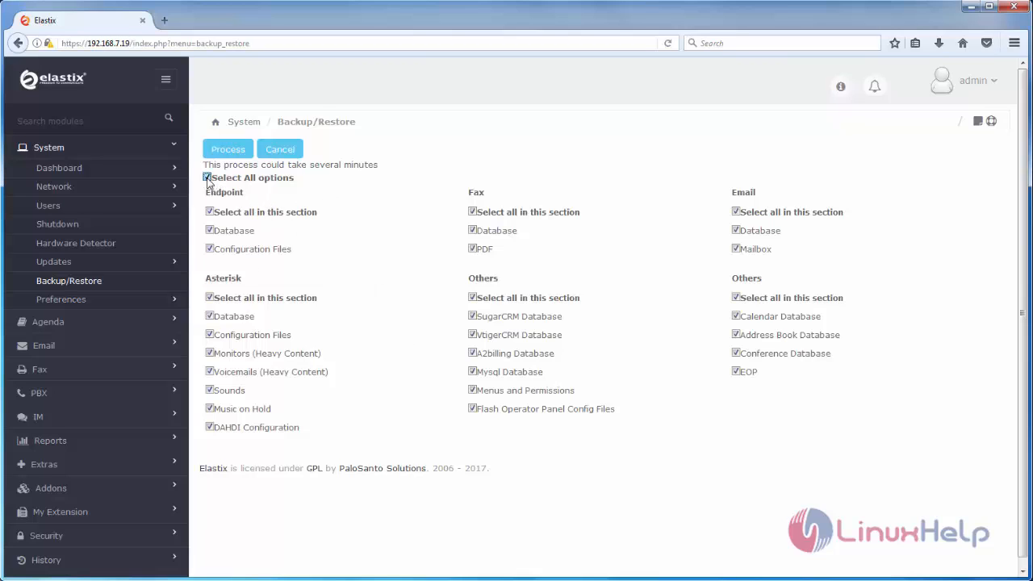
left_click(207, 178)
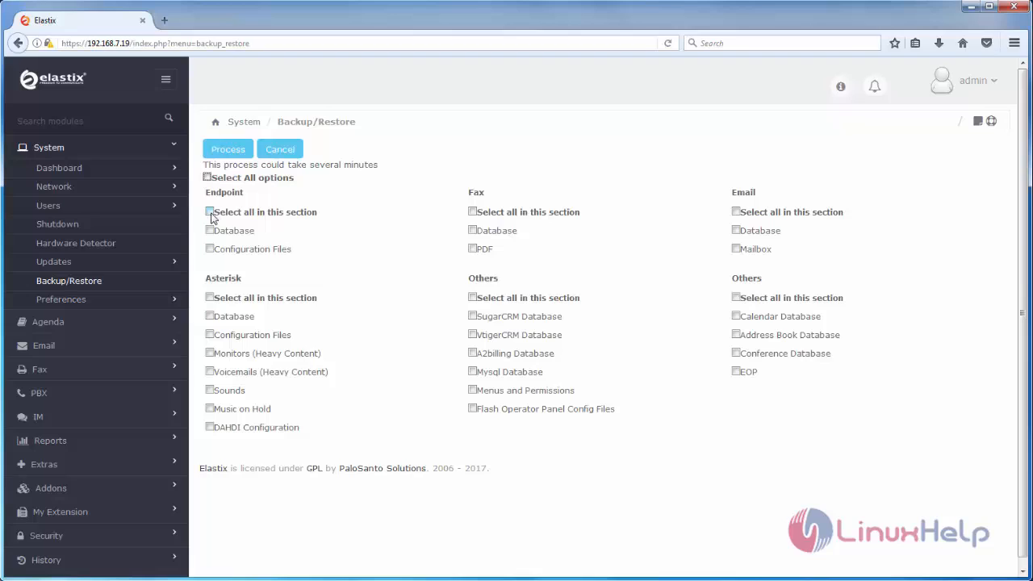
Step: Include all Endpoint and Asterisk items plus Mysql Database and Menus and Permissions
left_click(210, 211)
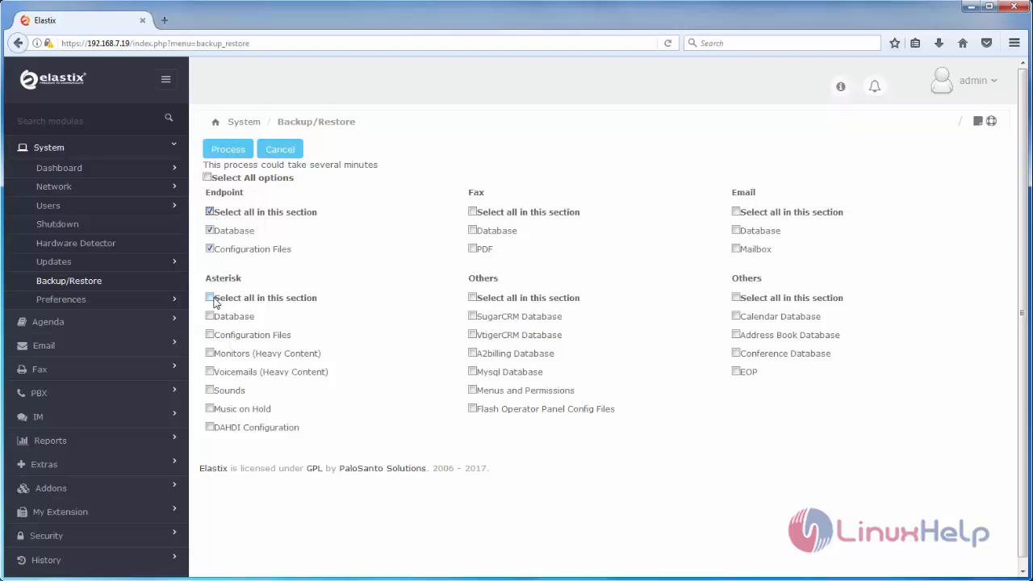
left_click(210, 297)
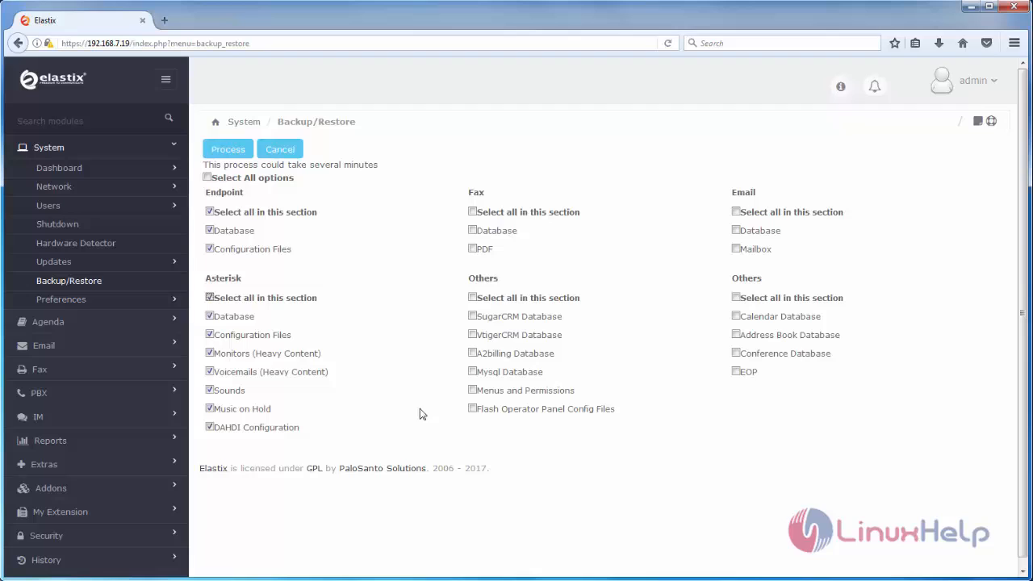
left_click(471, 371)
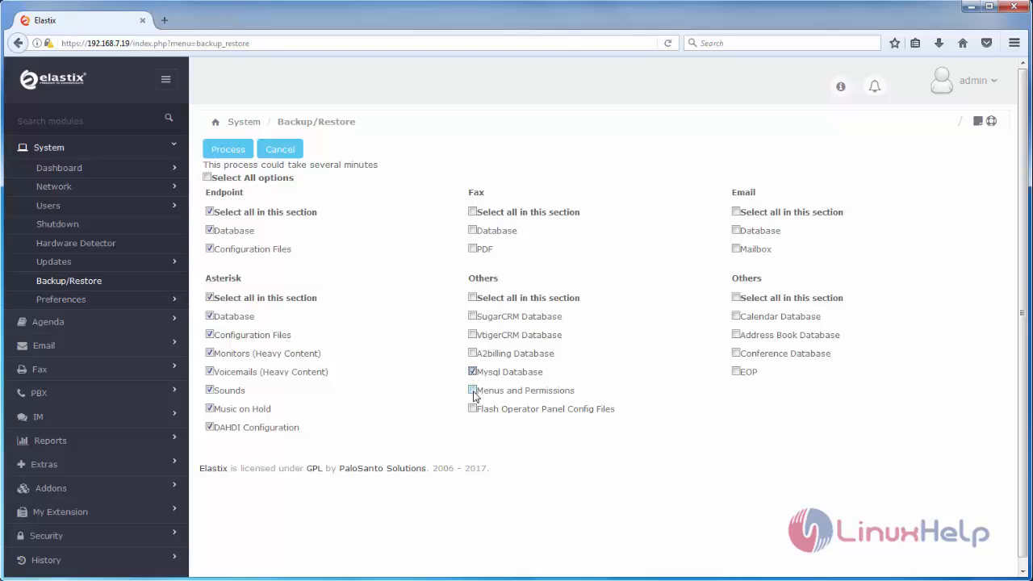
left_click(471, 391)
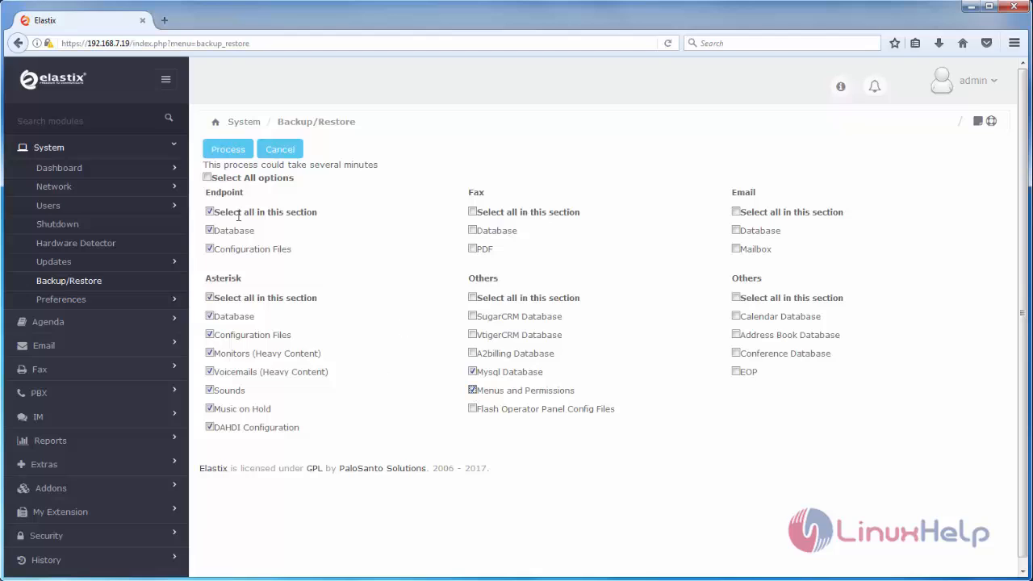
mouse_move(413, 327)
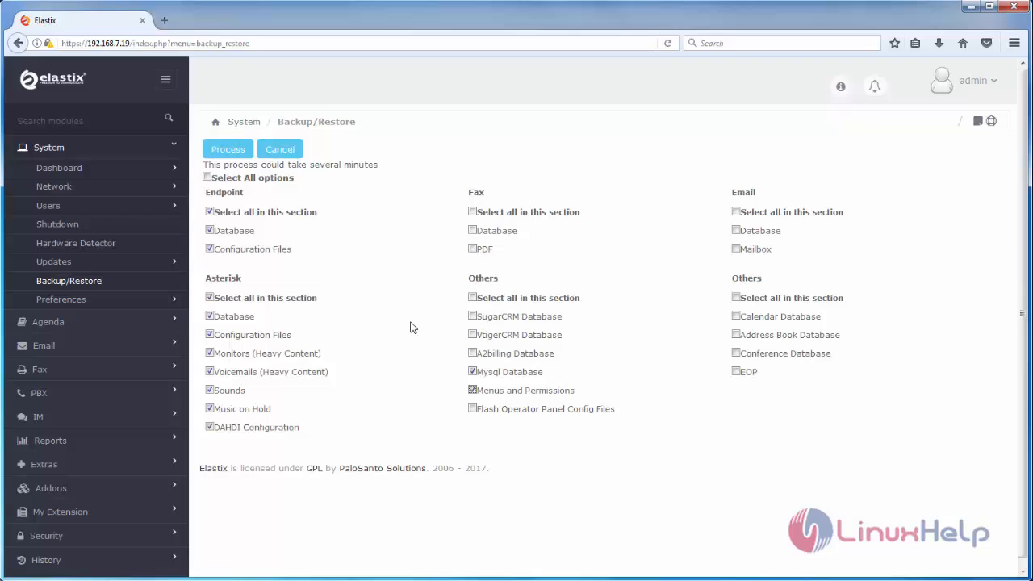
mouse_move(228, 148)
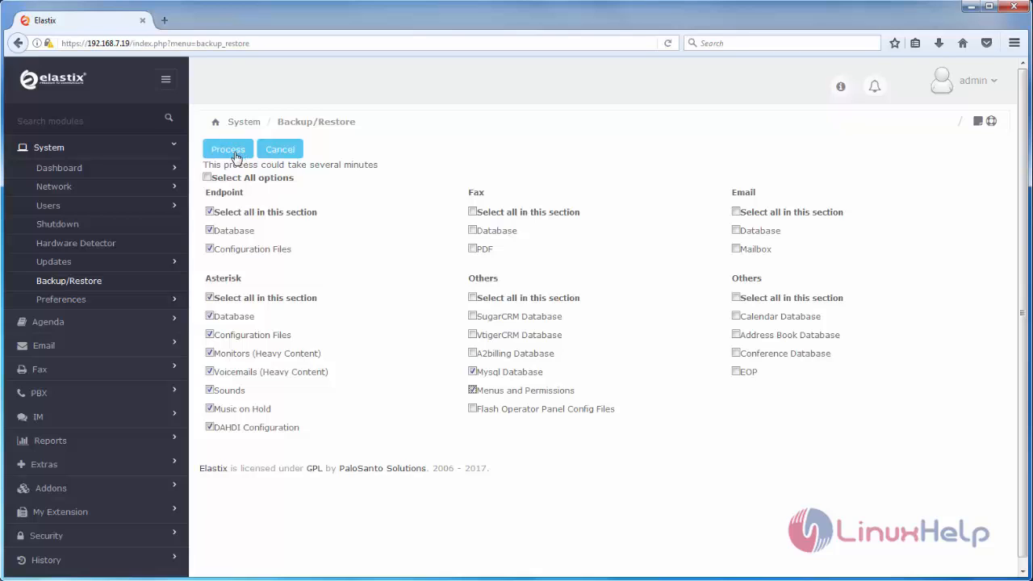
Step: Process the backup until the Backup Complete message appears
left_click(227, 149)
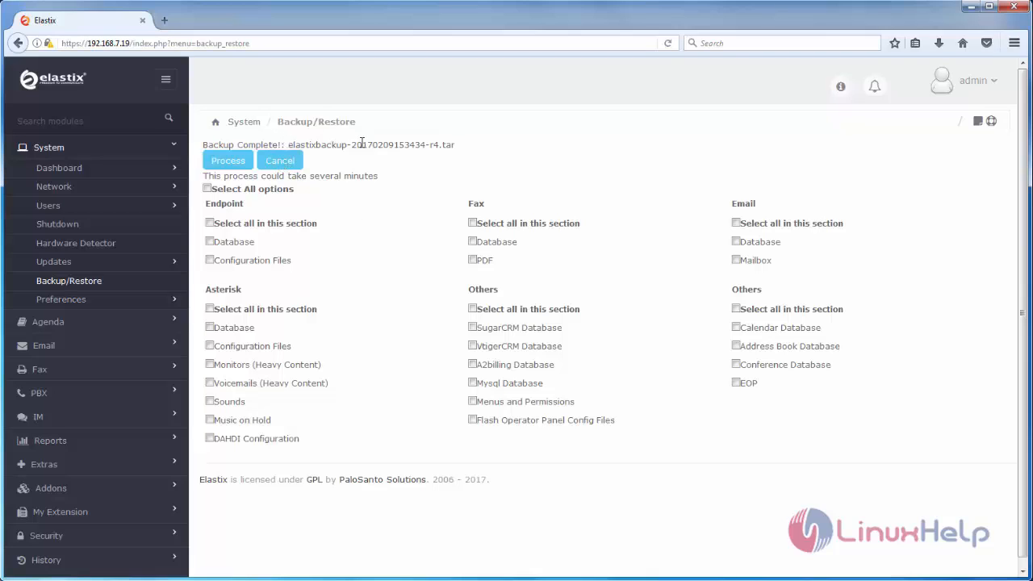
mouse_move(68, 281)
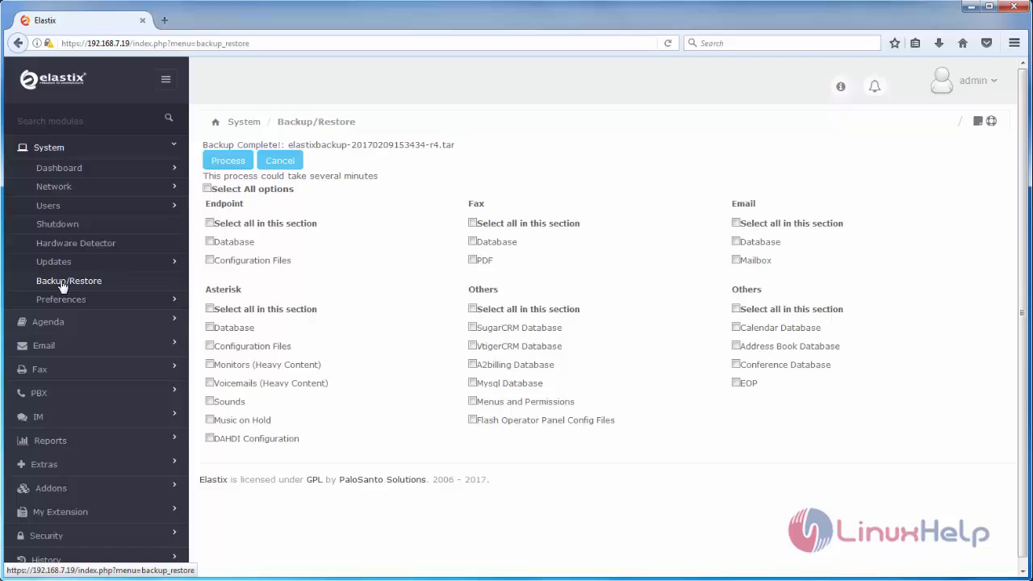
Step: Return to the backup list and request download of the new elastixbackup tar file
left_click(68, 281)
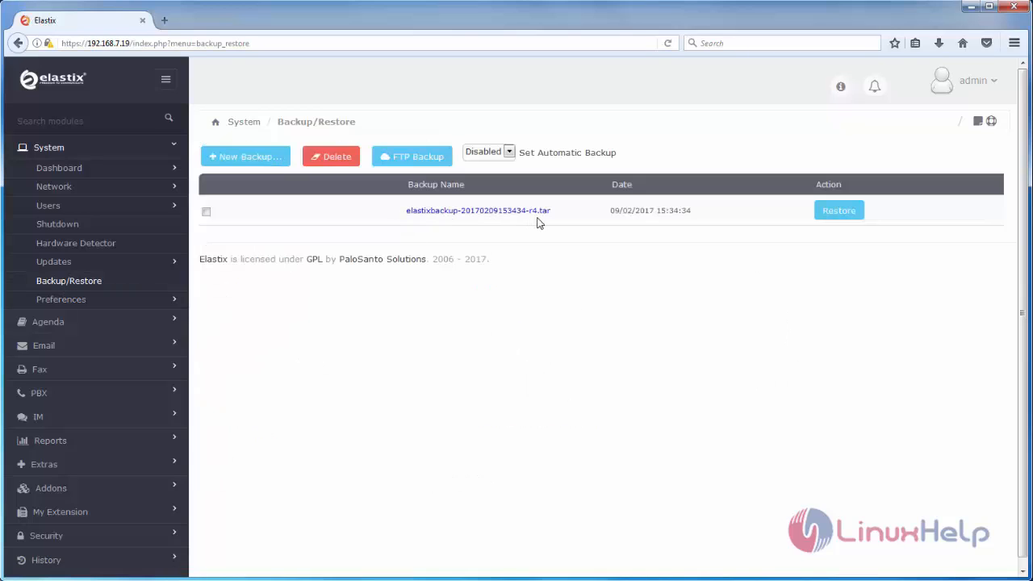
mouse_move(558, 217)
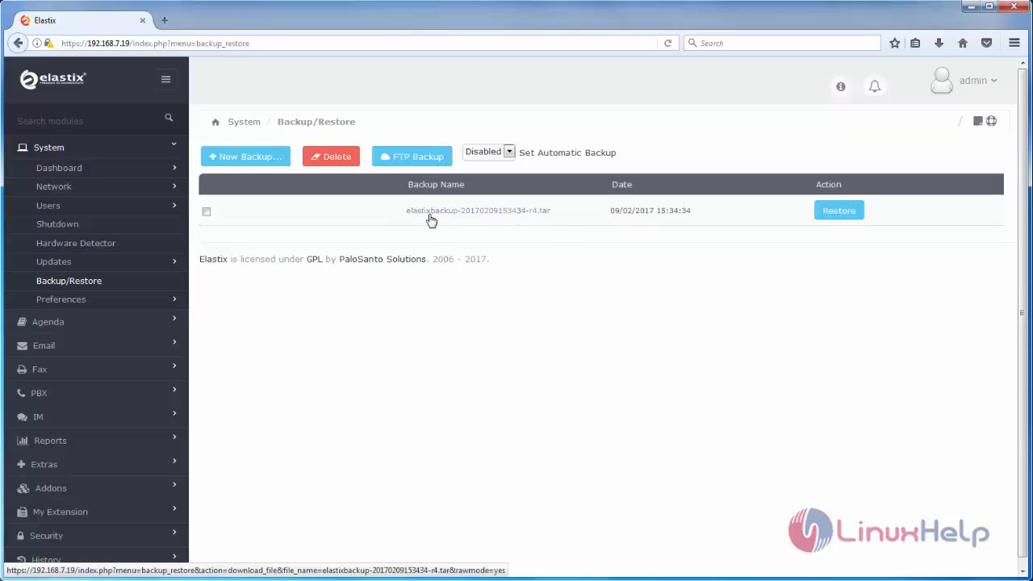
left_click(477, 210)
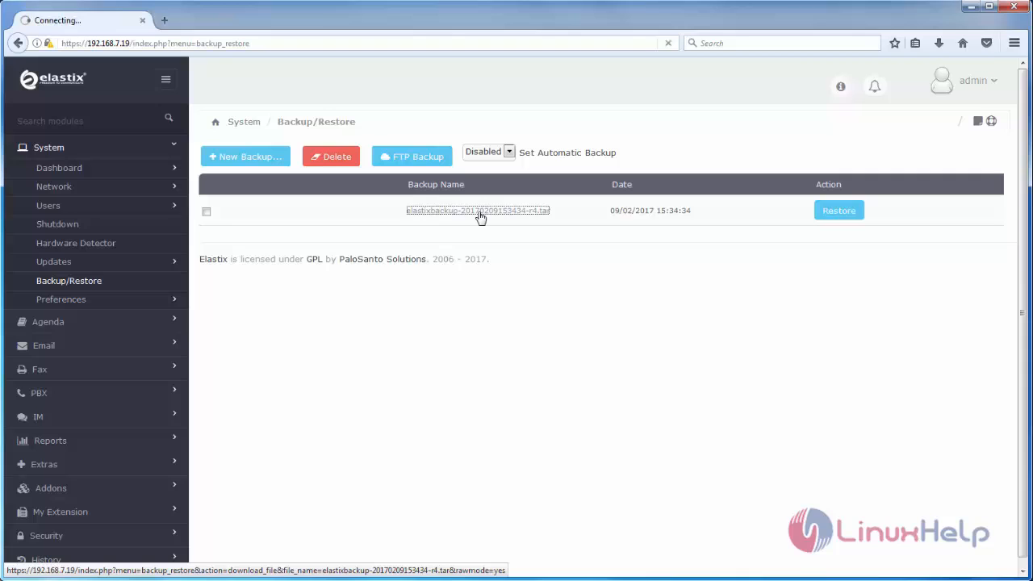
left_click(477, 209)
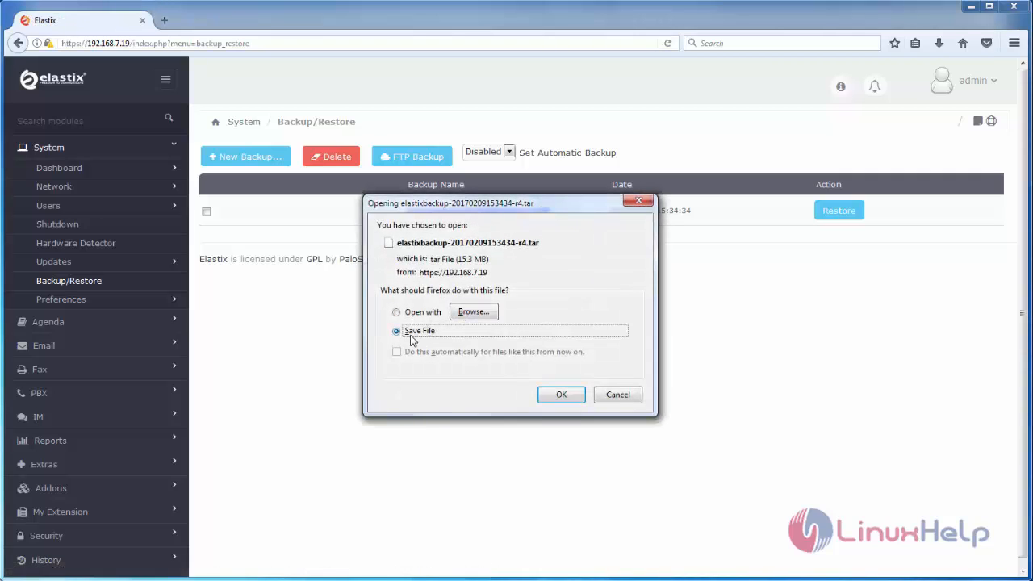
Step: Confirm Save File for the backup tar in the download dialog
left_click(562, 394)
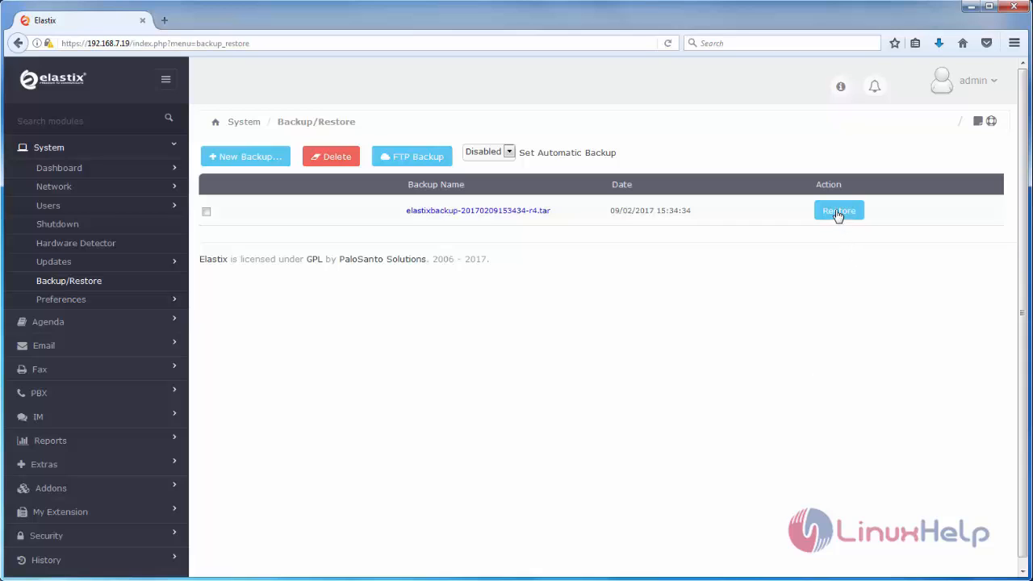
mouse_move(419, 120)
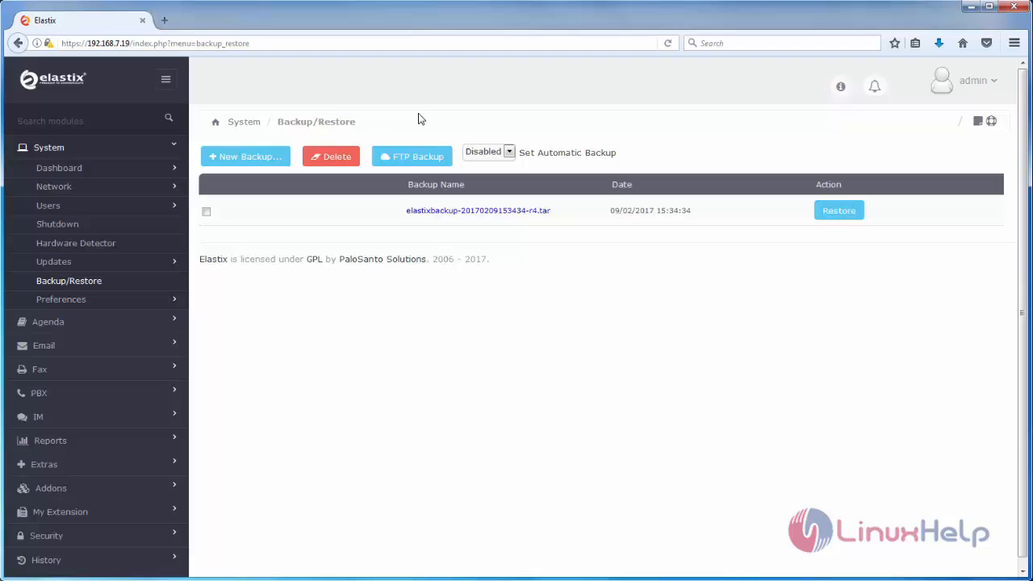
mouse_move(394, 164)
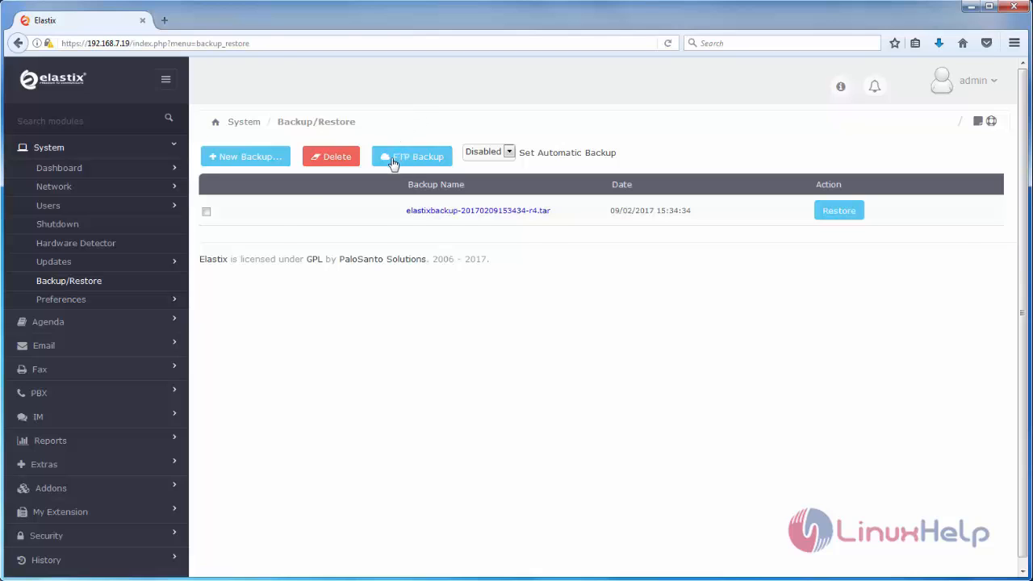
Step: Show the FTP Backup form, focus the Server FTP field, then return to the dashboard
left_click(410, 155)
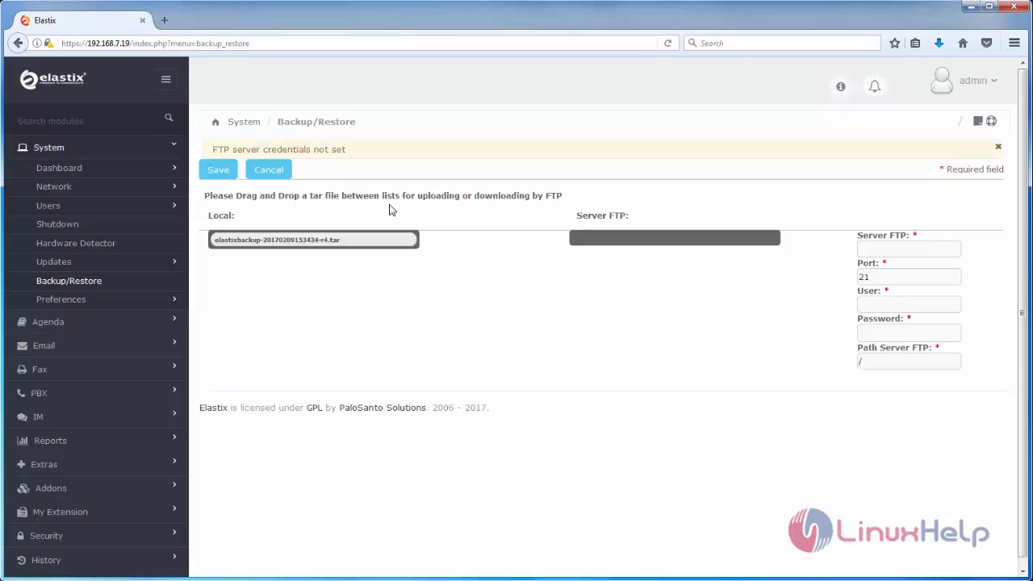
left_click(907, 249)
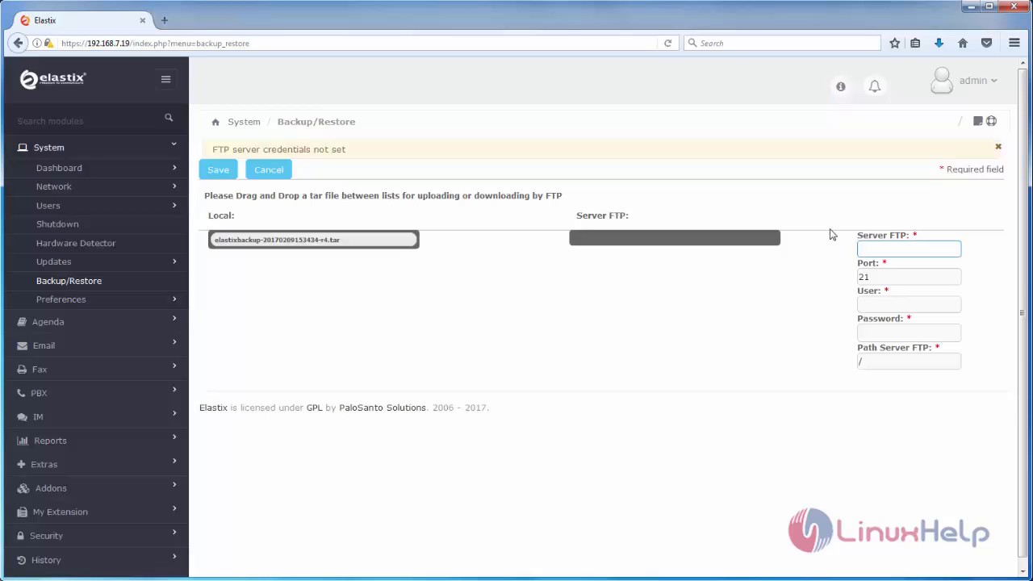
left_click(908, 248)
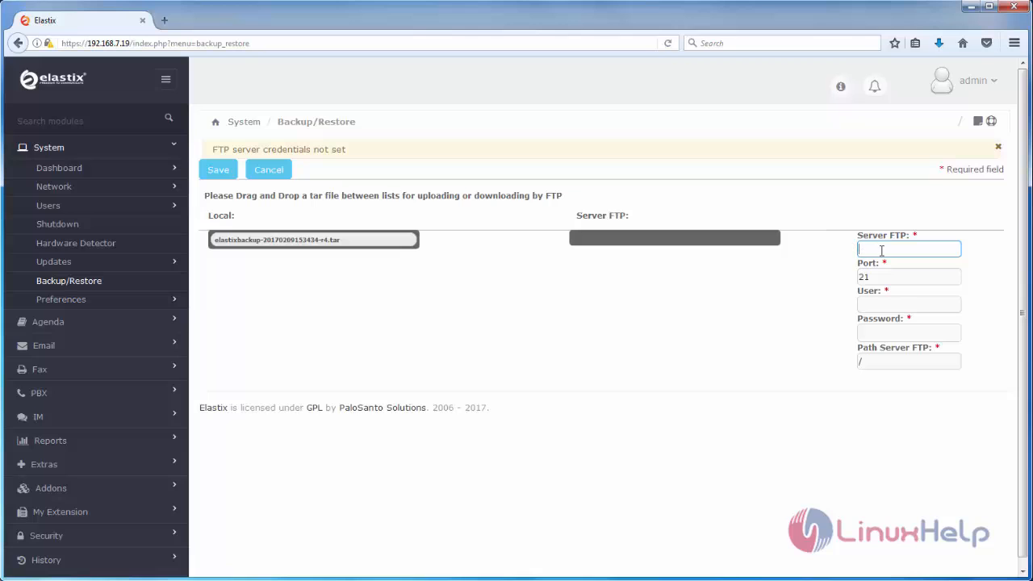
left_click(58, 168)
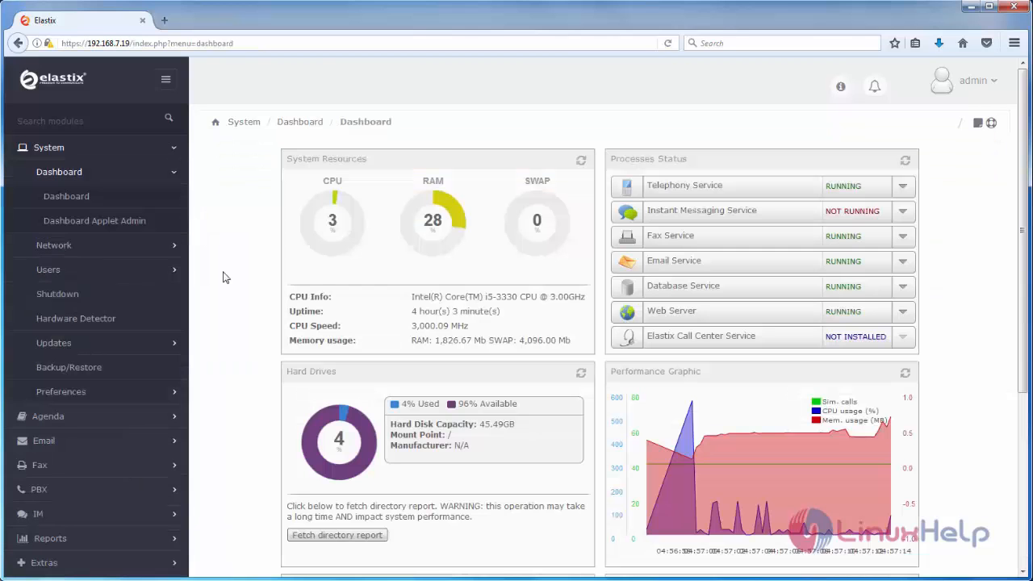